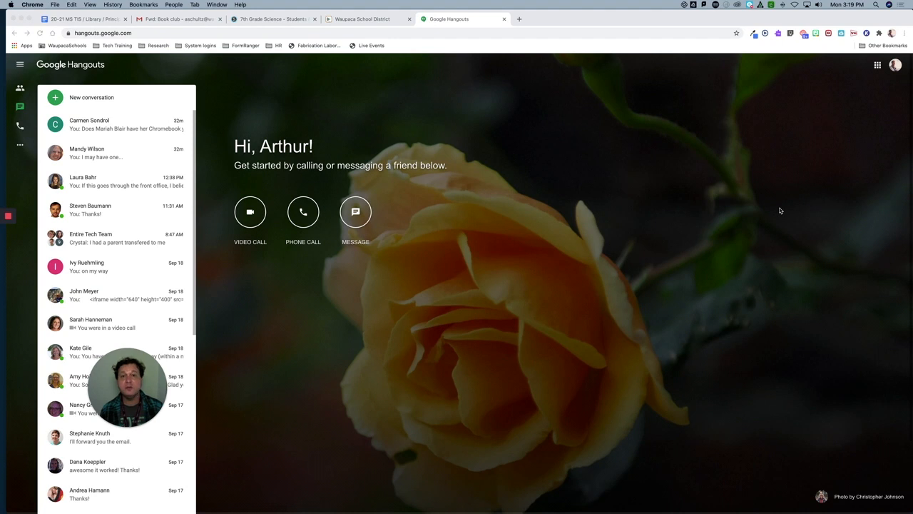
pyautogui.moveTo(525, 65)
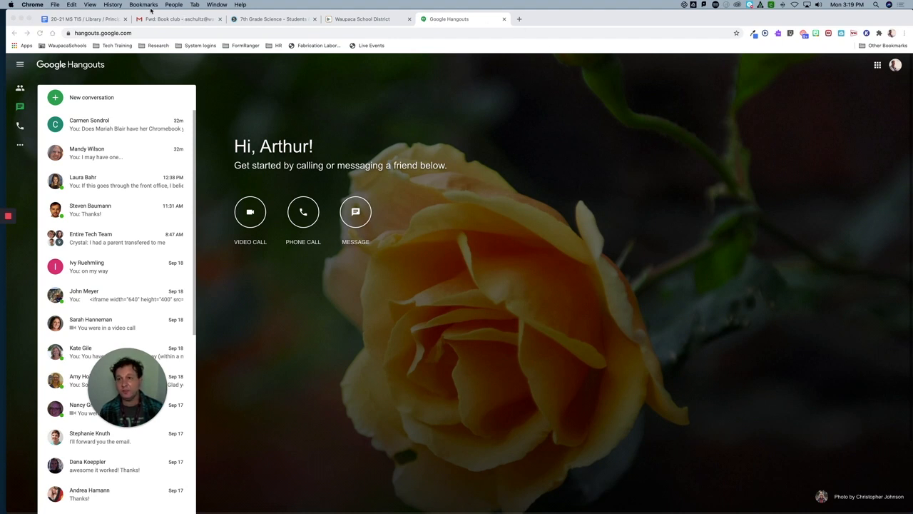
# Step: Open Chrome's Bookmark Manager from the Bookmarks menu
pyautogui.click(143, 4)
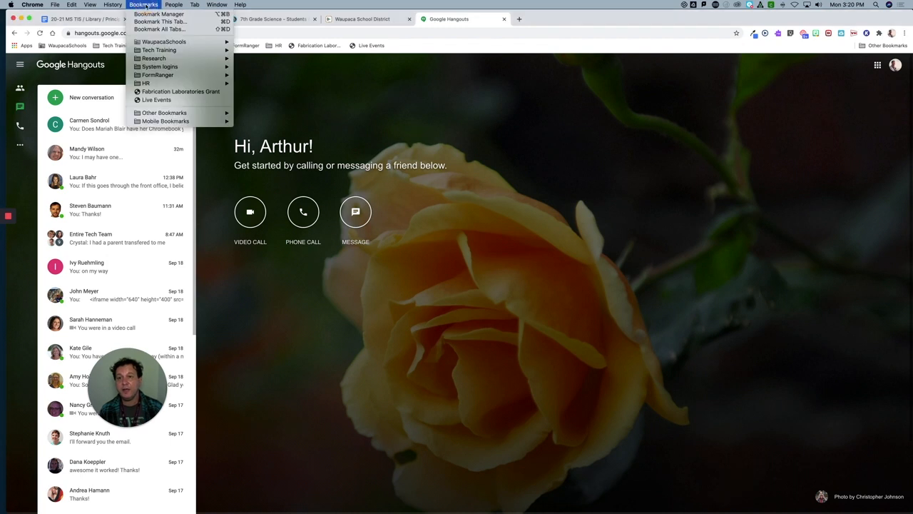
pyautogui.moveTo(160, 21)
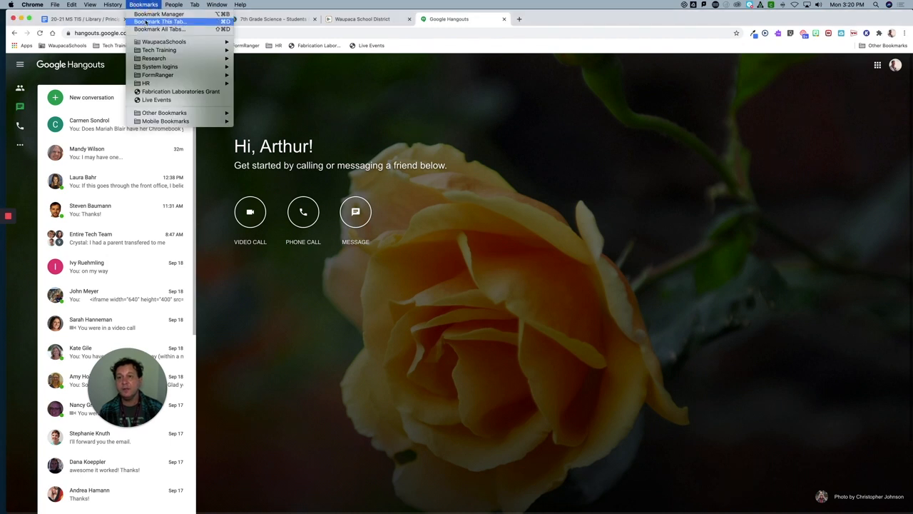
pyautogui.moveTo(160, 14)
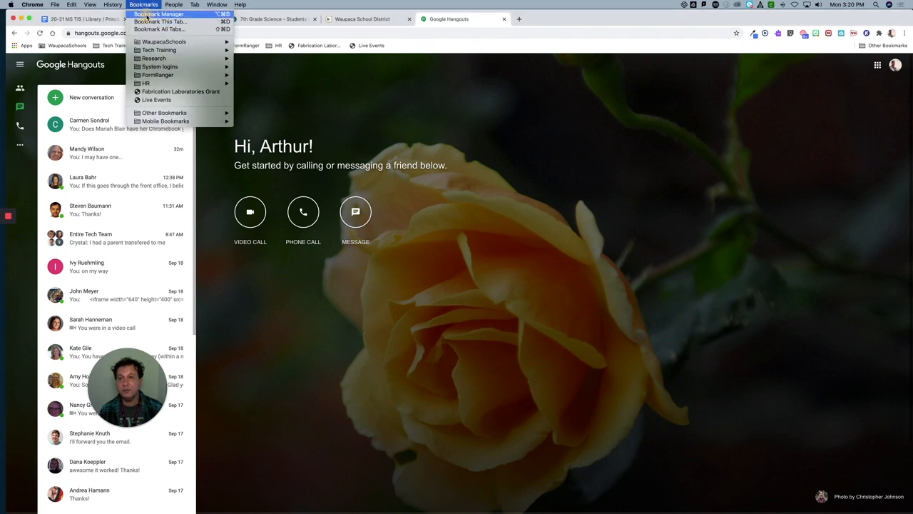
pyautogui.click(158, 14)
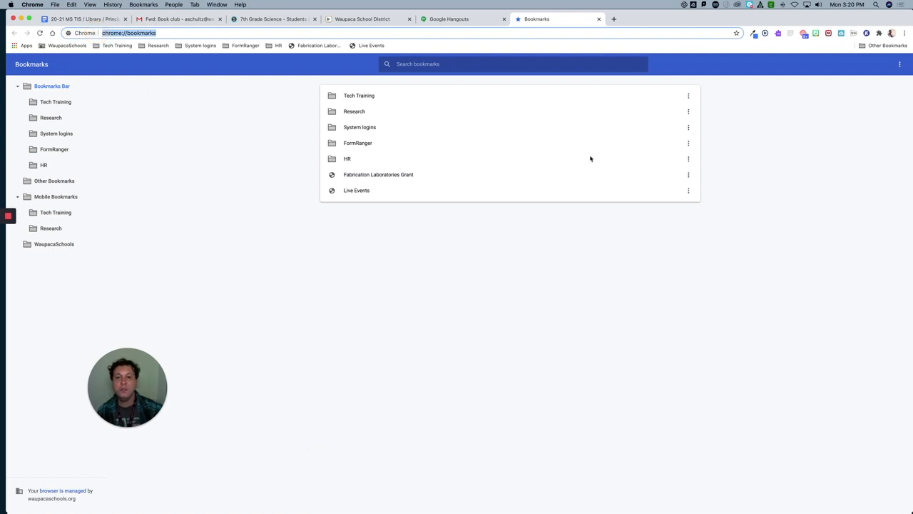
pyautogui.moveTo(679, 228)
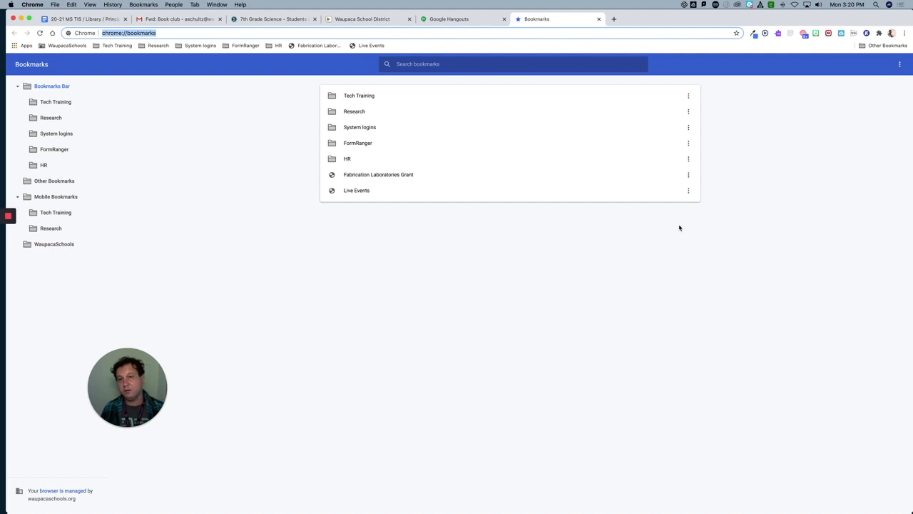
pyautogui.moveTo(538, 231)
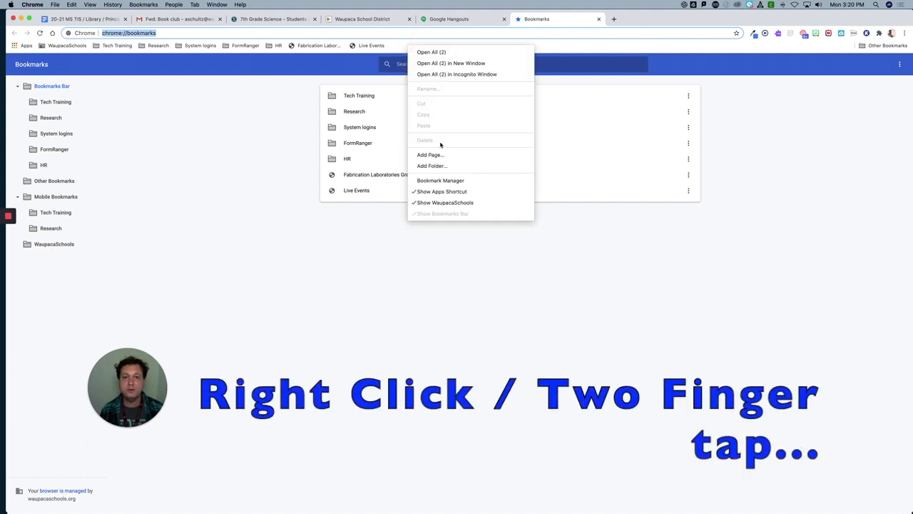
pyautogui.moveTo(431, 166)
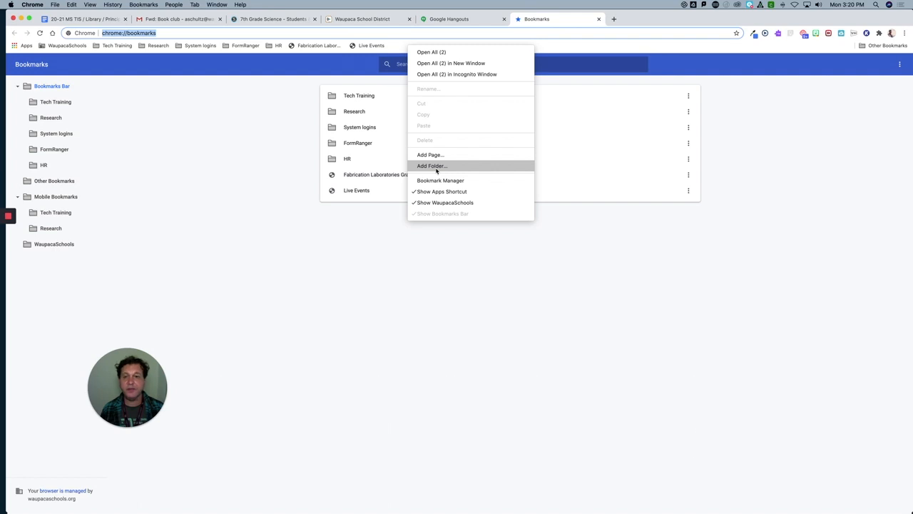
# Step: Add a bookmarks-bar folder named 'Start Me' and drag it to the top of the list
pyautogui.click(431, 165)
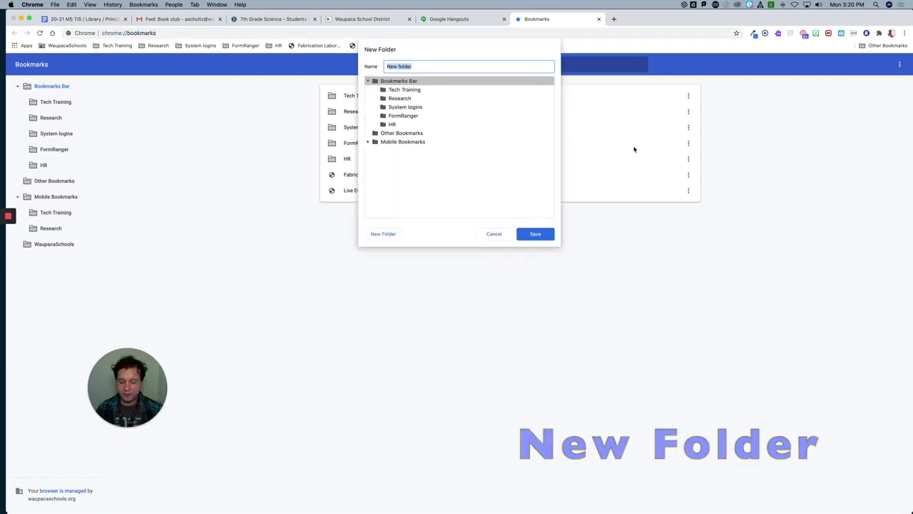
pyautogui.write('Start Me')
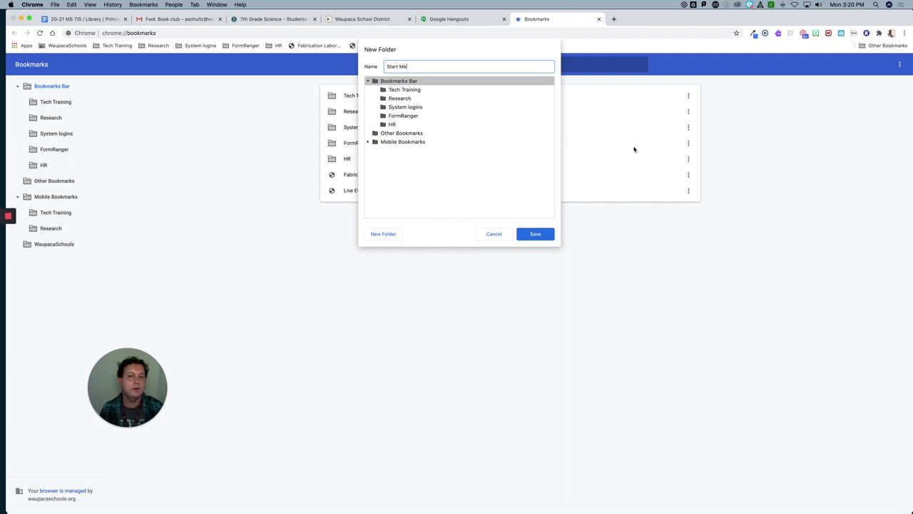
pyautogui.moveTo(432, 92)
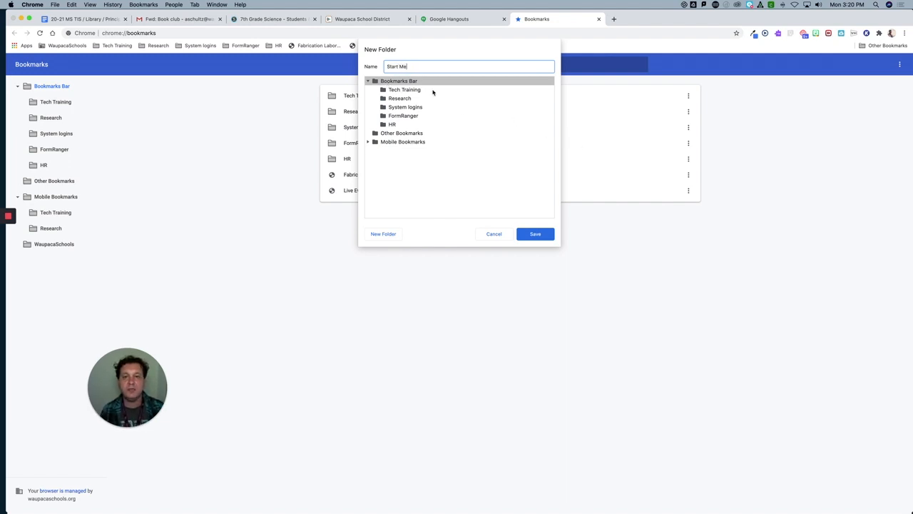
pyautogui.click(535, 234)
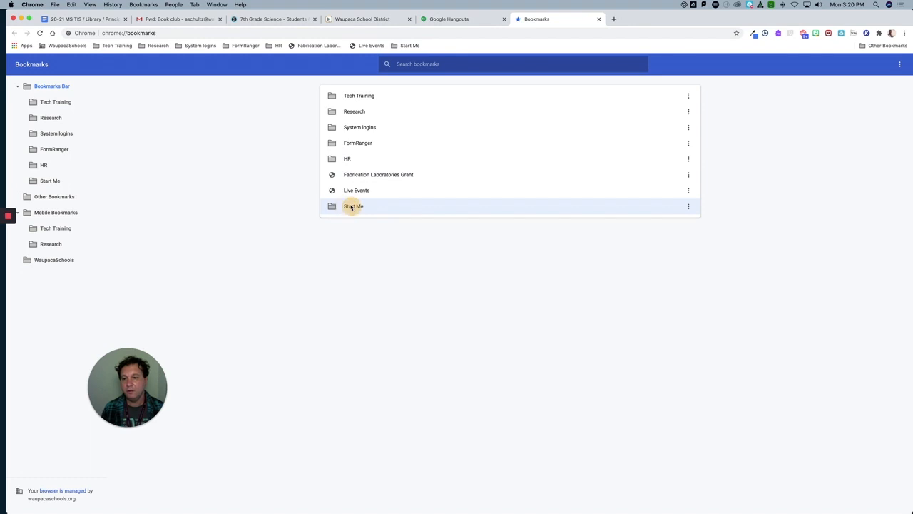
pyautogui.moveTo(353, 206); pyautogui.dragTo(367, 107)
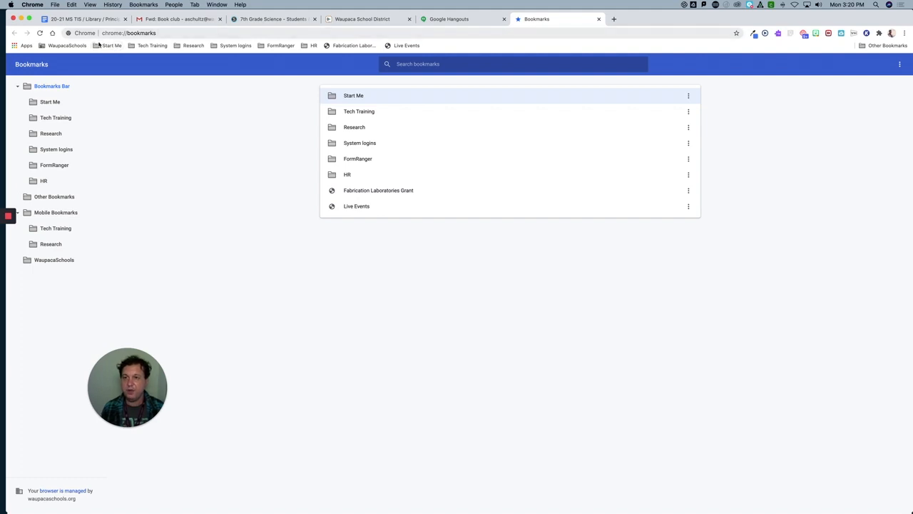
pyautogui.moveTo(271, 133)
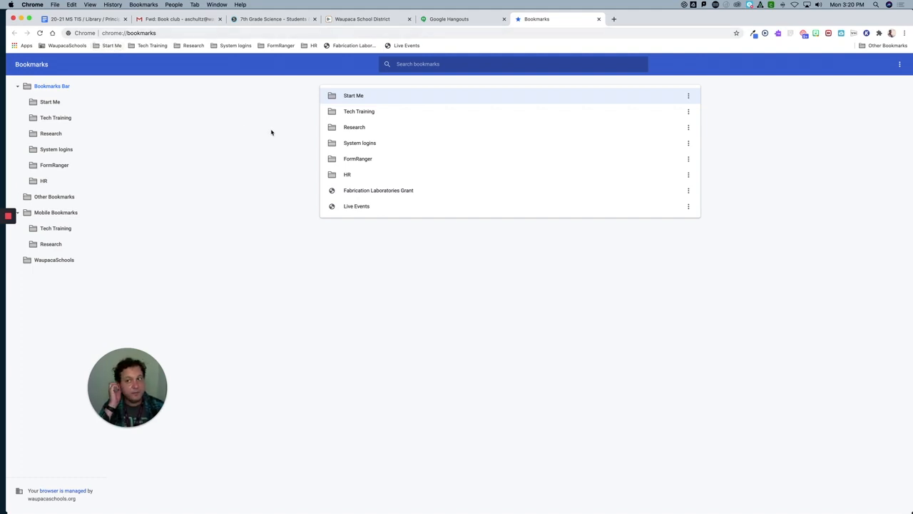
pyautogui.moveTo(293, 142)
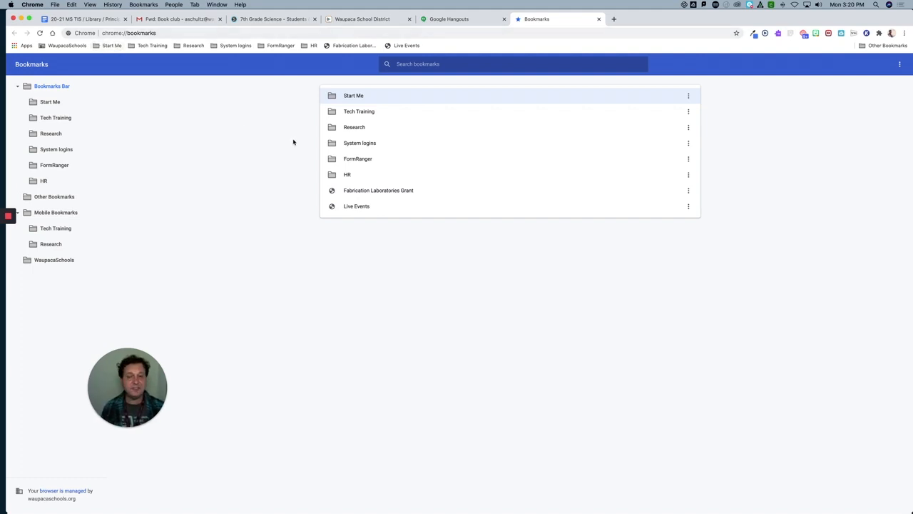
pyautogui.moveTo(372, 101)
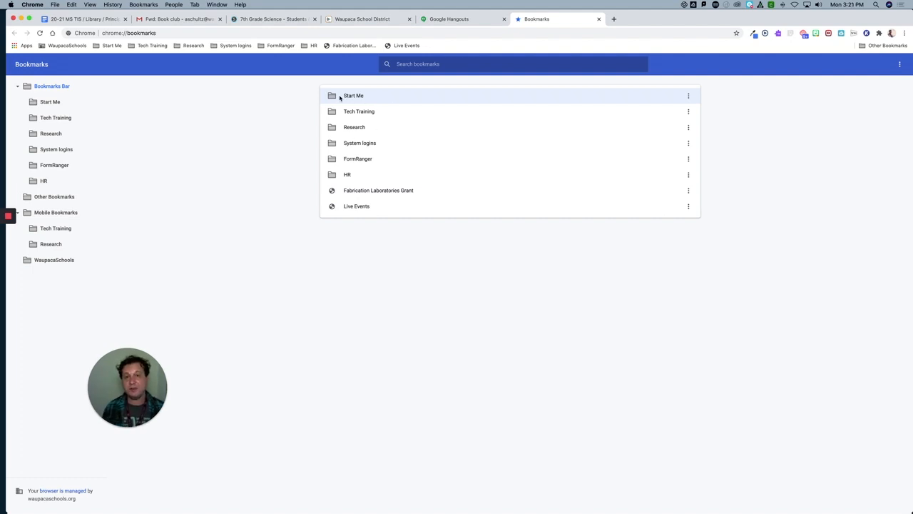
pyautogui.moveTo(449, 45)
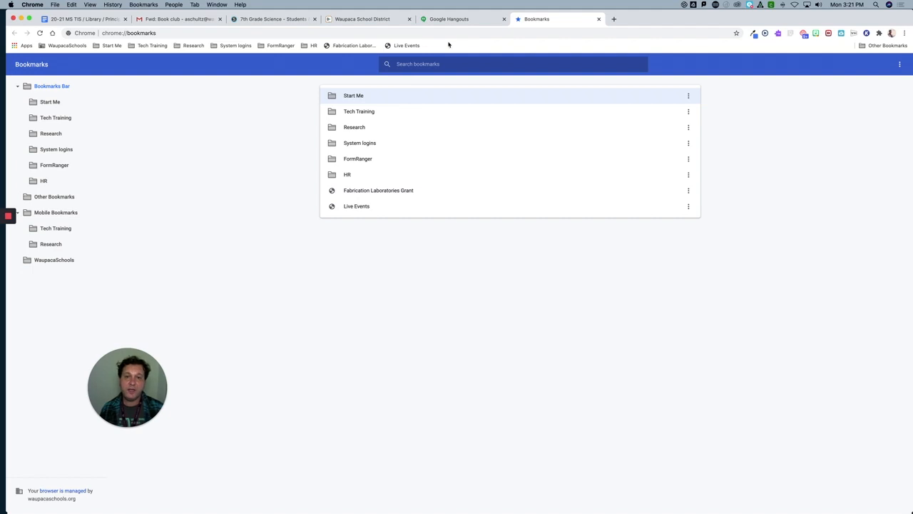
# Step: Bookmark the Google Hangouts page into the Start Me folder
pyautogui.click(447, 20)
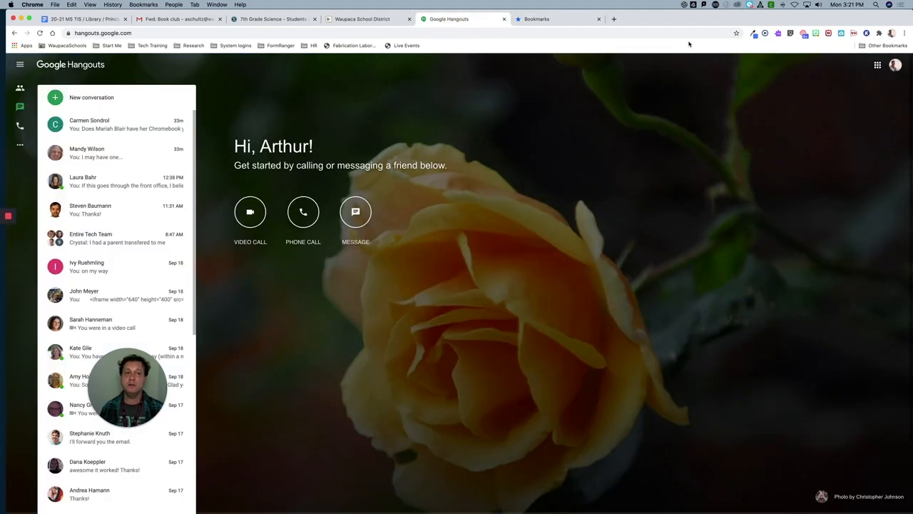
pyautogui.click(736, 33)
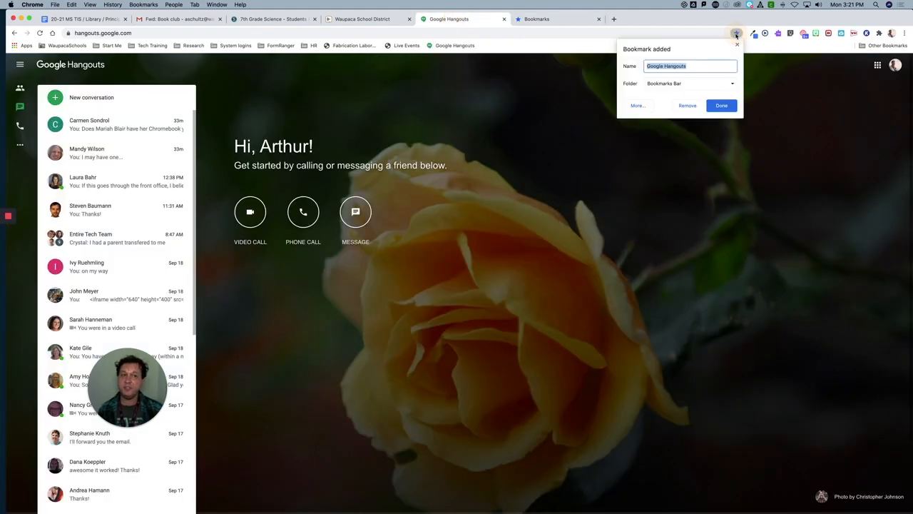
pyautogui.click(731, 83)
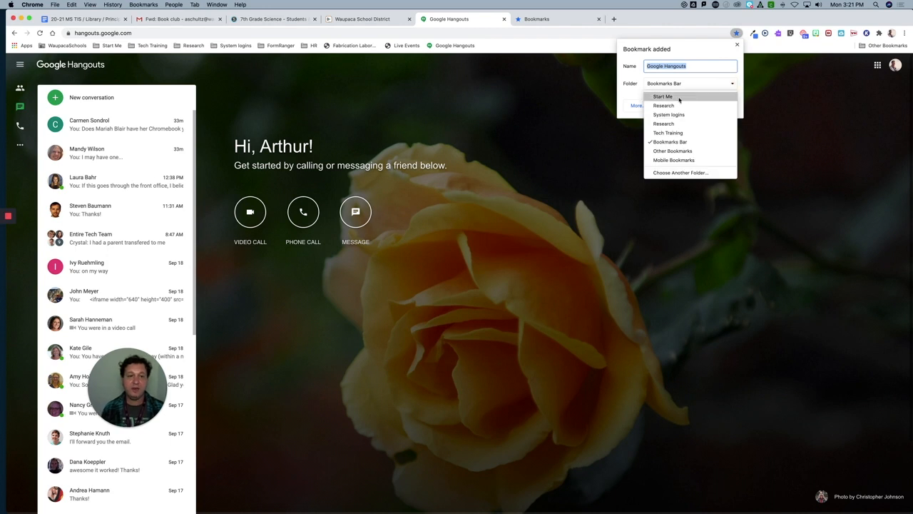
pyautogui.click(662, 97)
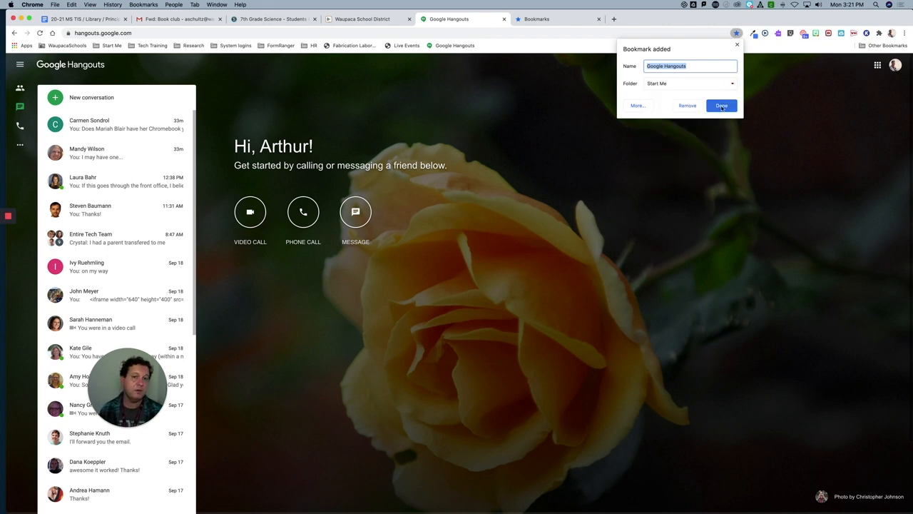
pyautogui.click(720, 106)
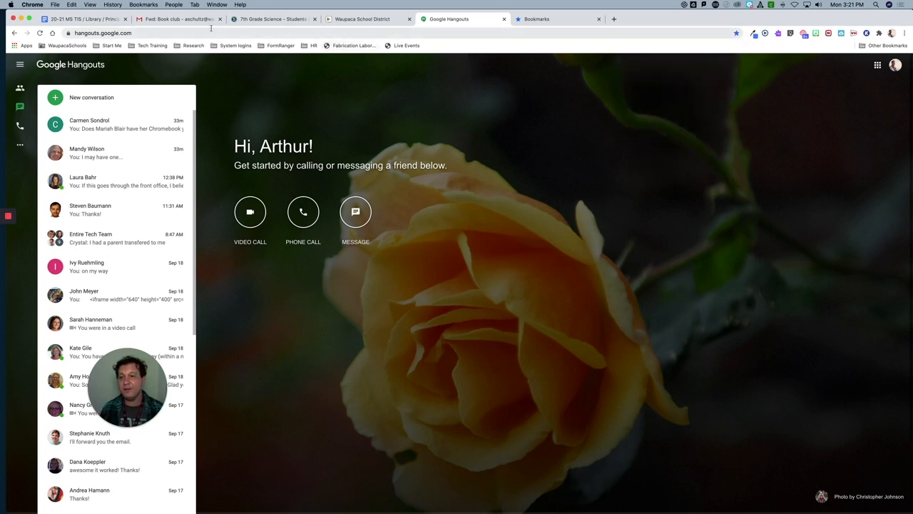
# Step: Switch to the Gmail tab and start bookmarking the book club email
pyautogui.click(178, 19)
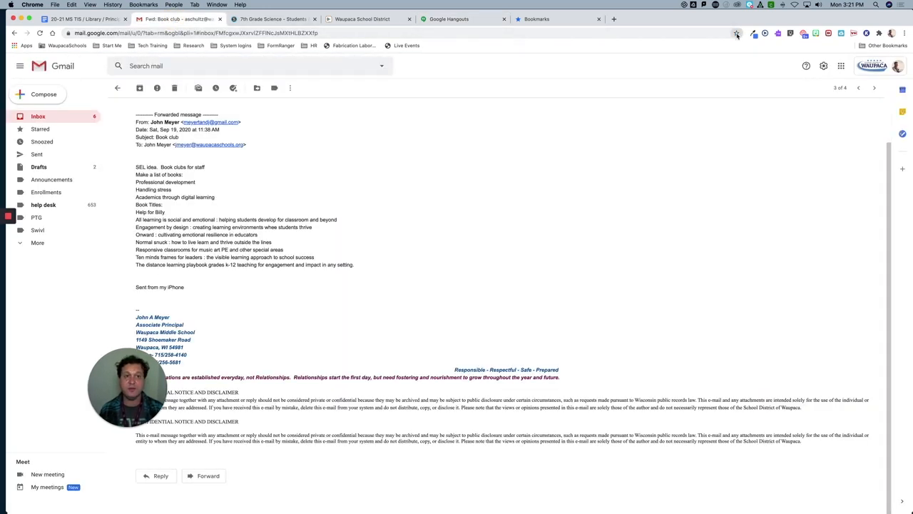
pyautogui.click(736, 33)
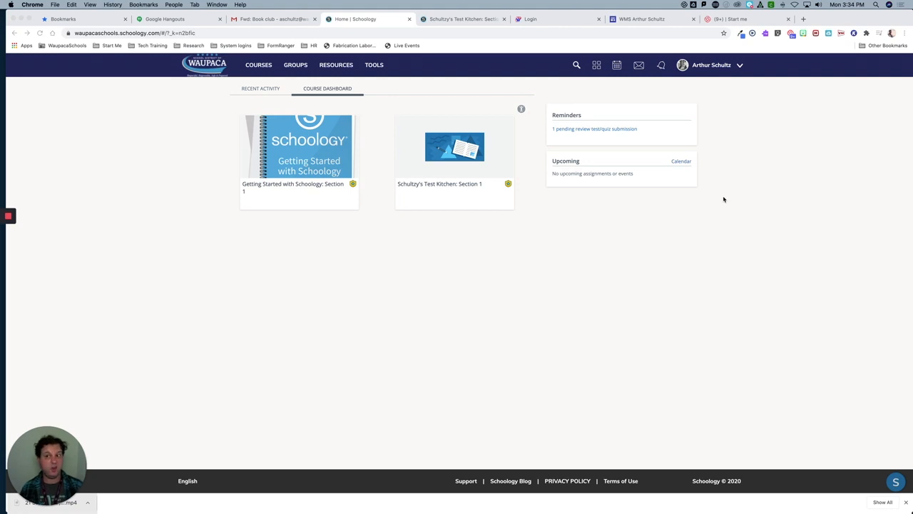
pyautogui.moveTo(543, 83)
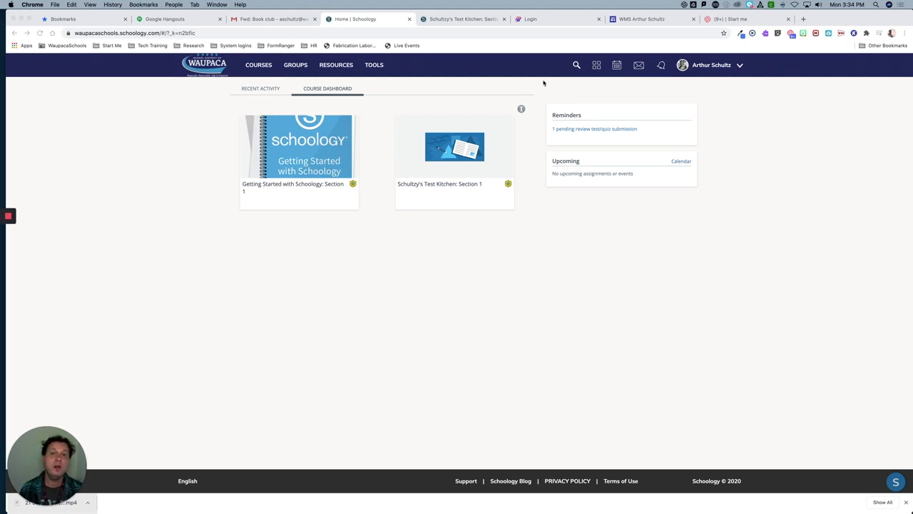
# Step: Open the Test Kitchen: Section 1 course in Schoology and copy its web address
pyautogui.click(453, 146)
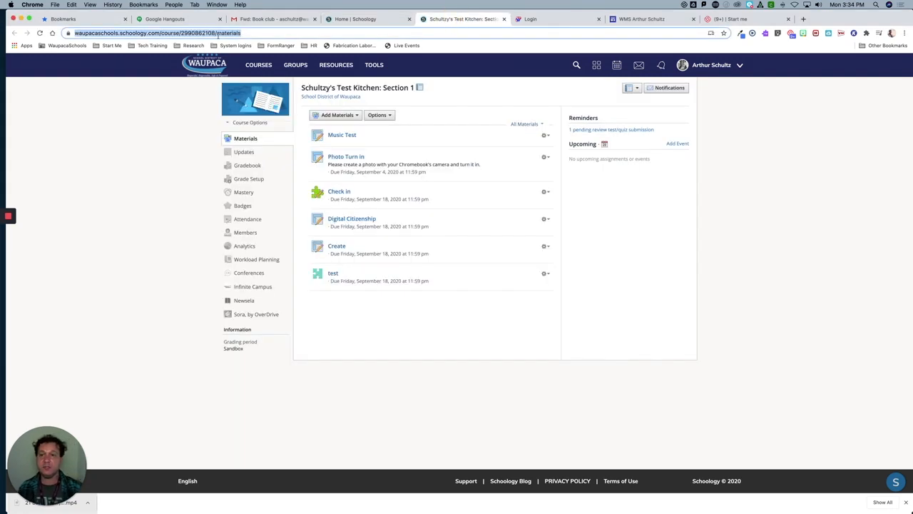
pyautogui.click(157, 32)
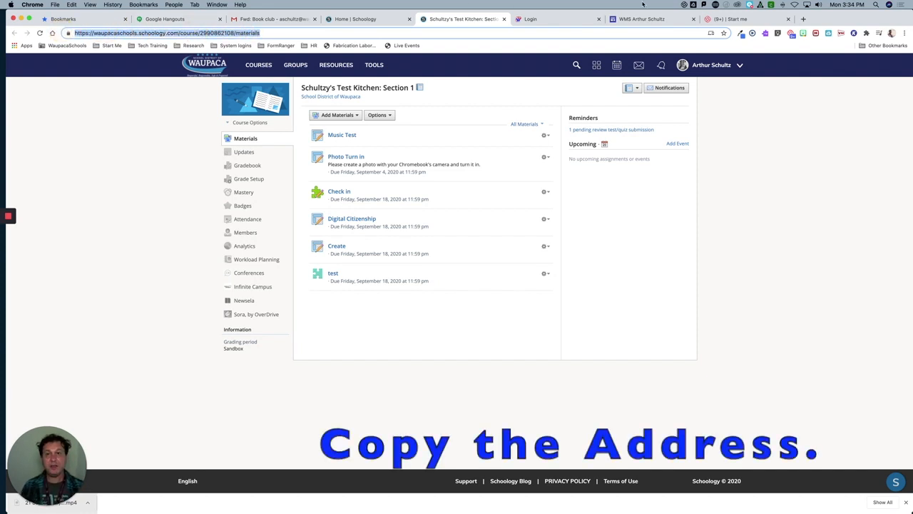
pyautogui.click(63, 18)
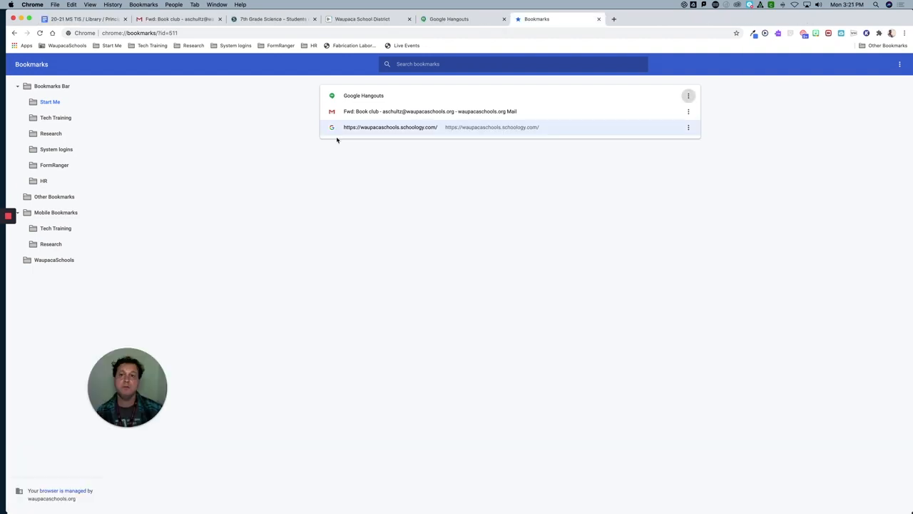
pyautogui.moveTo(467, 166)
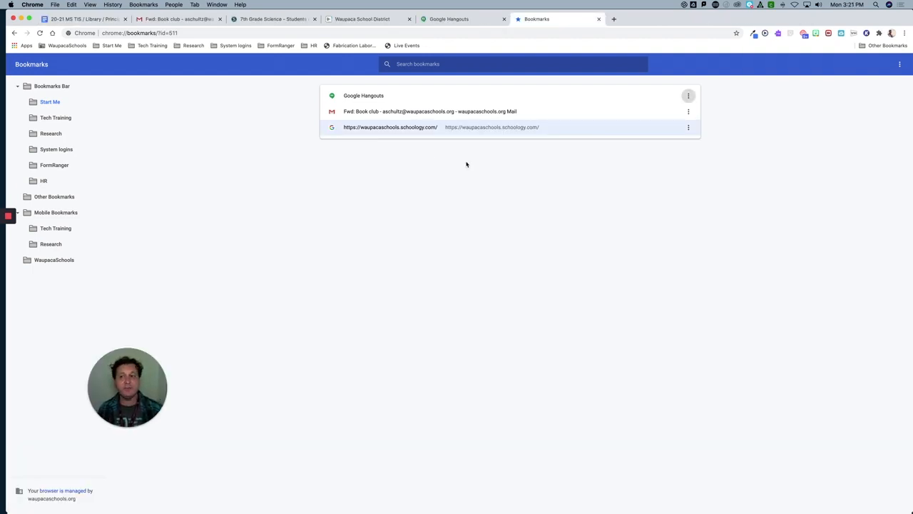
# Step: Copy the Classlink bookmark from WaupacaSchools into the Start Me folder
pyautogui.click(54, 260)
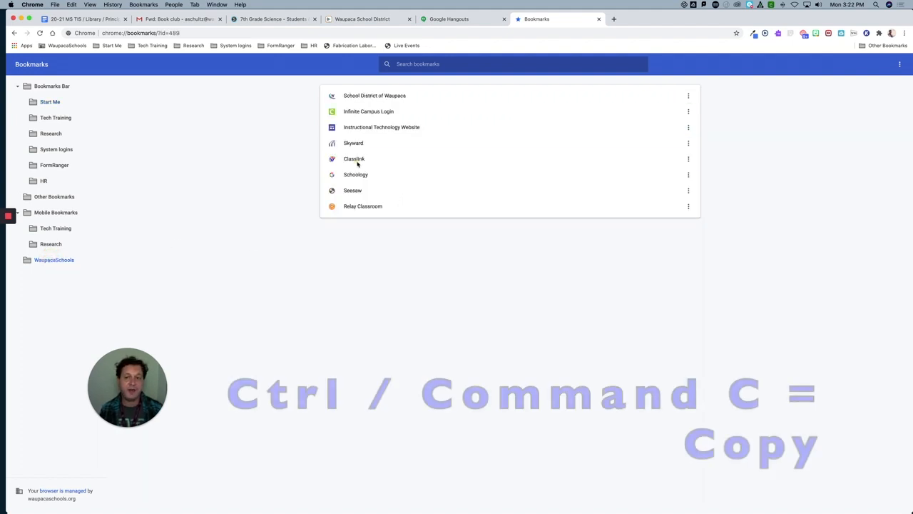
pyautogui.press('cmd+c')
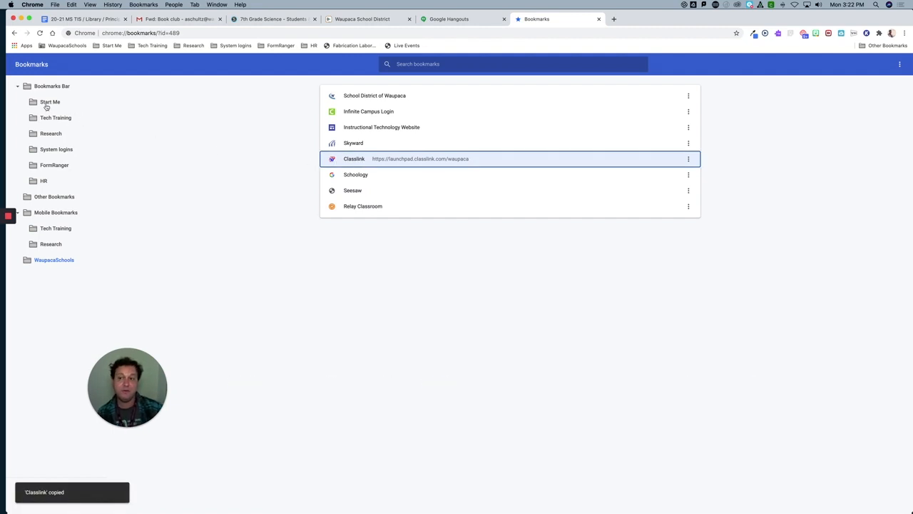
pyautogui.click(50, 103)
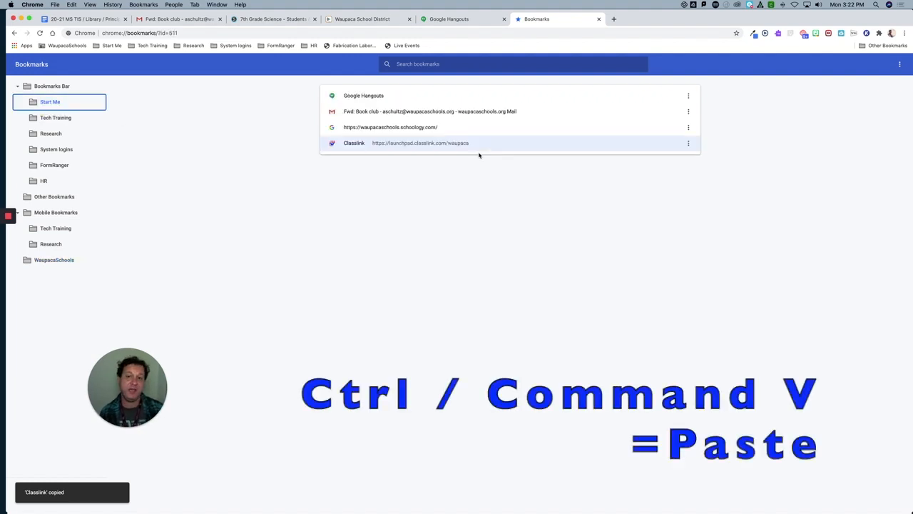
# Step: Copy the site bookmark from Tech Training into Start Me, giving it five bookmarks
pyautogui.click(56, 117)
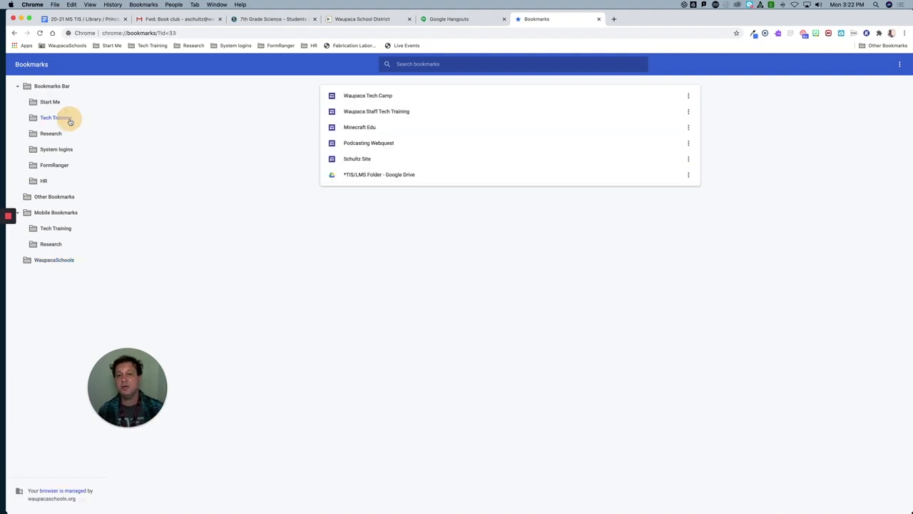
pyautogui.moveTo(356, 158)
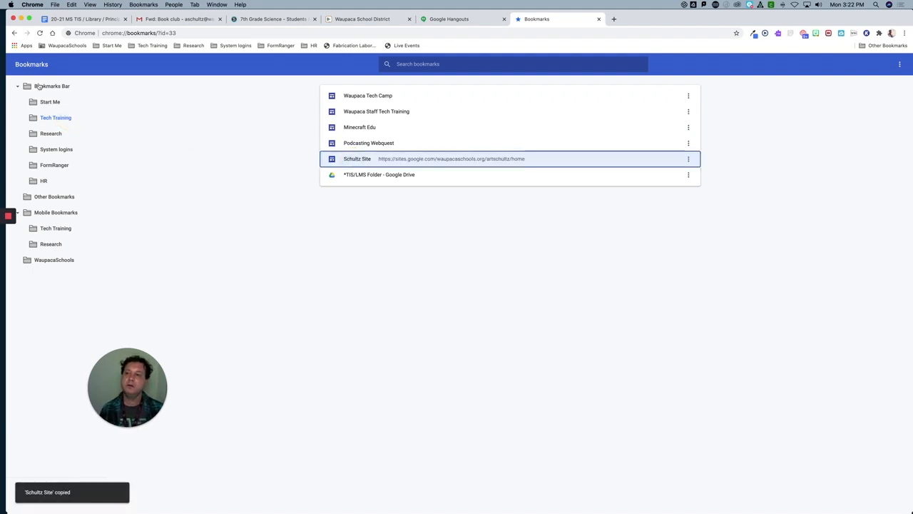
pyautogui.click(50, 102)
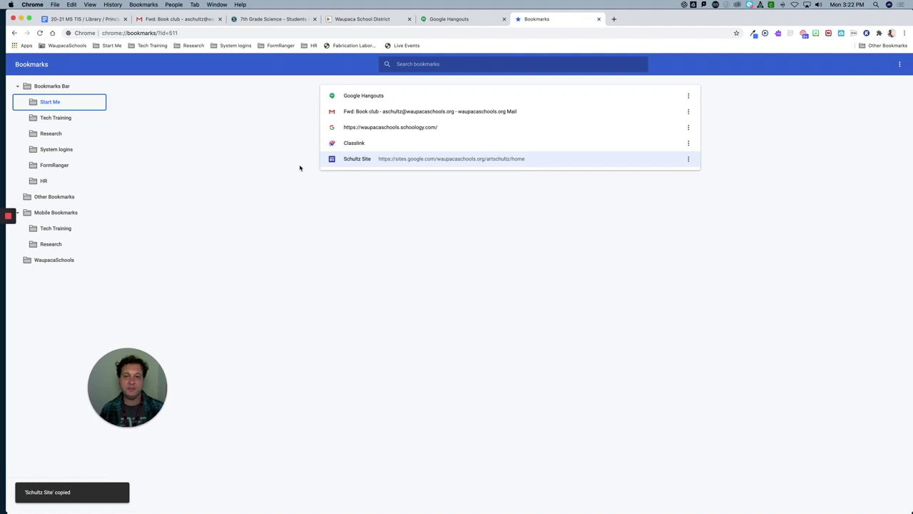
pyautogui.moveTo(371, 165)
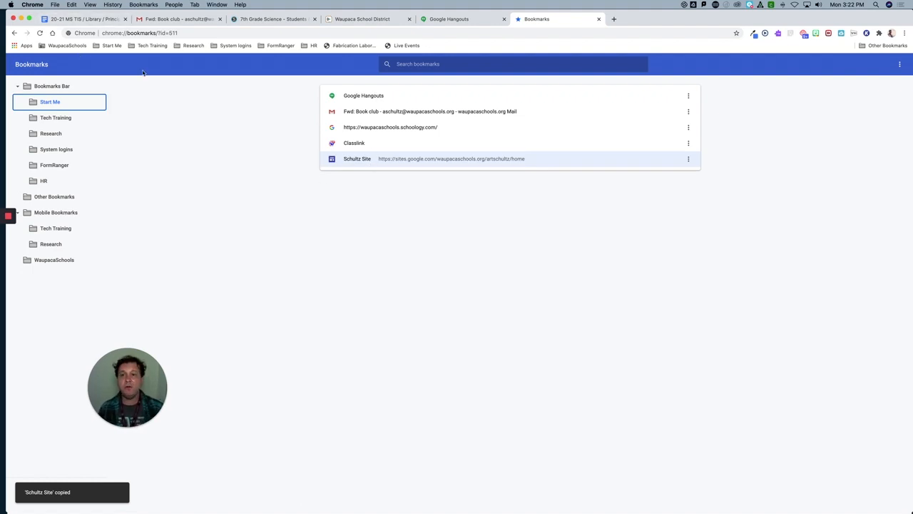
pyautogui.moveTo(297, 114)
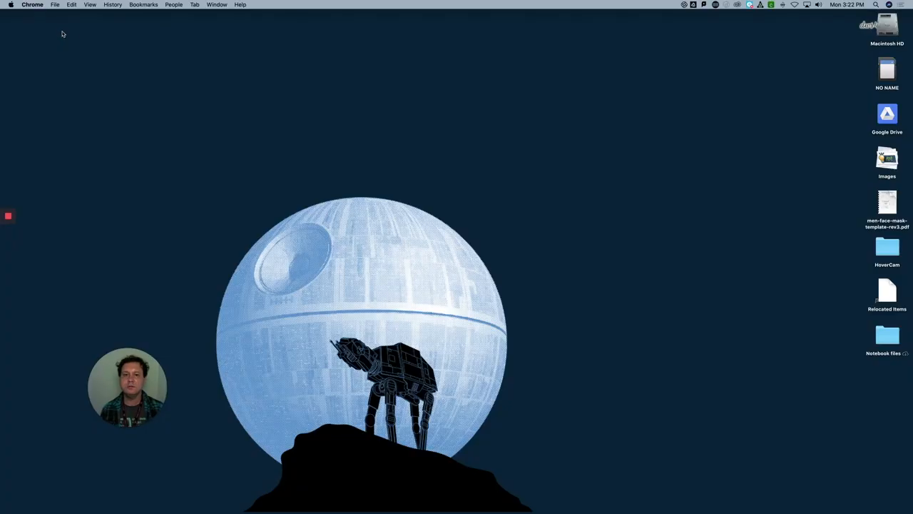
# Step: Open a new Chrome window via File > New Window and bring up the Start Me folder's options
pyautogui.click(54, 6)
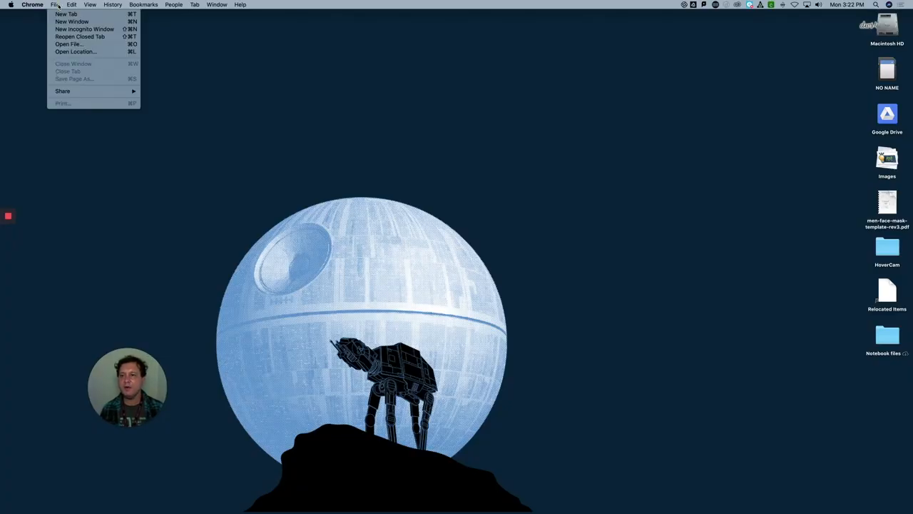
pyautogui.click(72, 22)
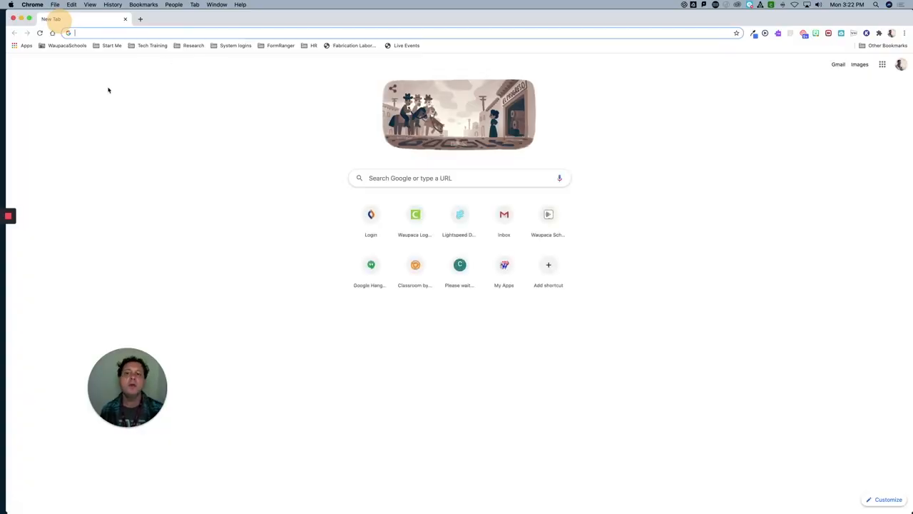
pyautogui.rightClick(112, 44)
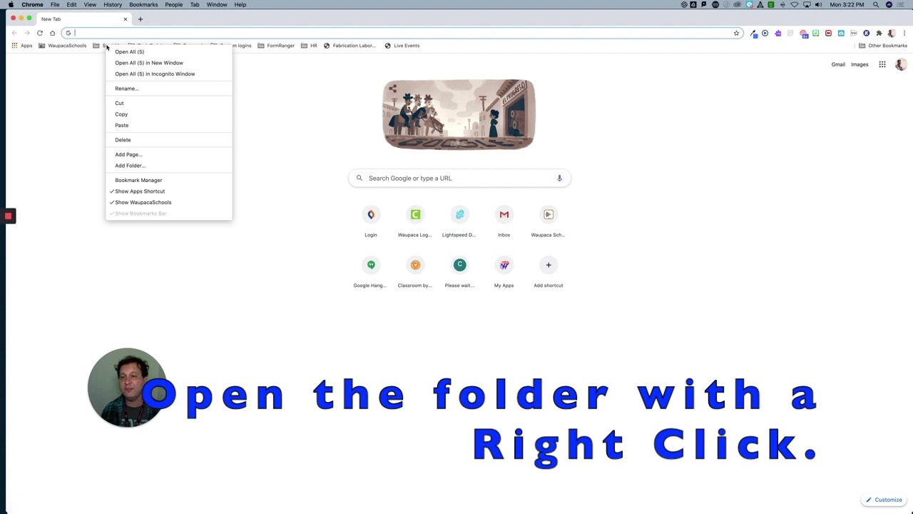
pyautogui.moveTo(128, 51)
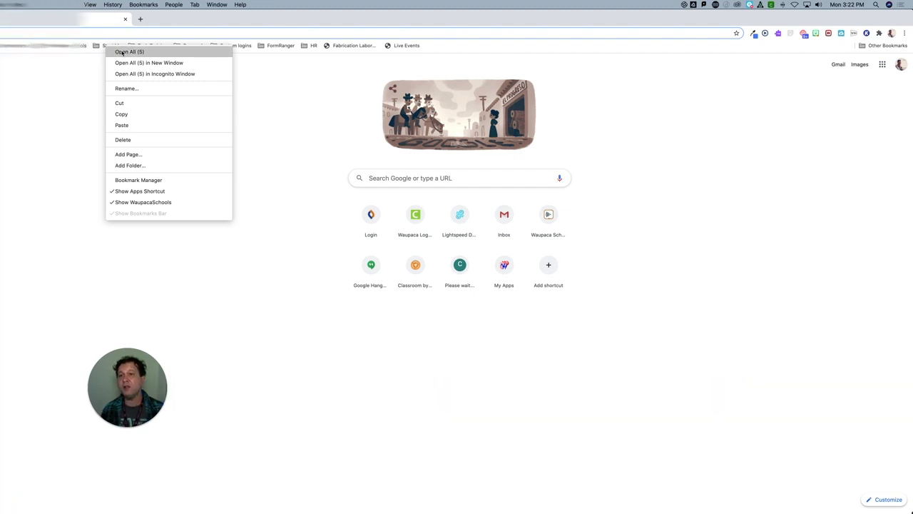
# Step: Choose Open All (5) to launch every Start Me bookmark as a tab
pyautogui.click(128, 52)
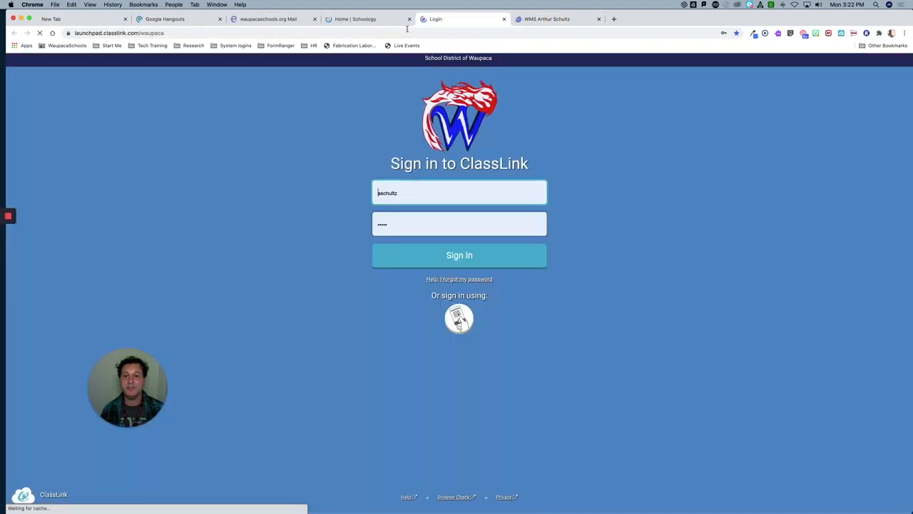
# Step: Flip through the Schoology, Book club email and Google Hangouts tabs
pyautogui.click(459, 254)
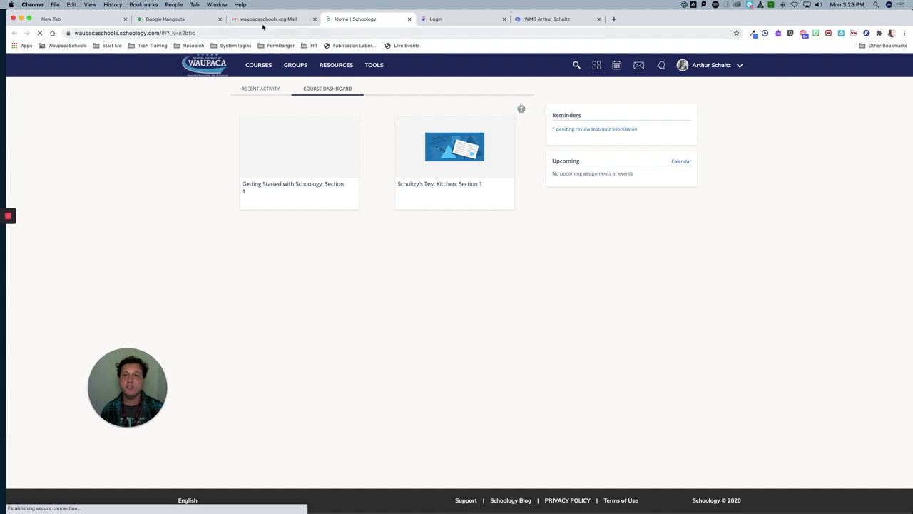
pyautogui.click(271, 18)
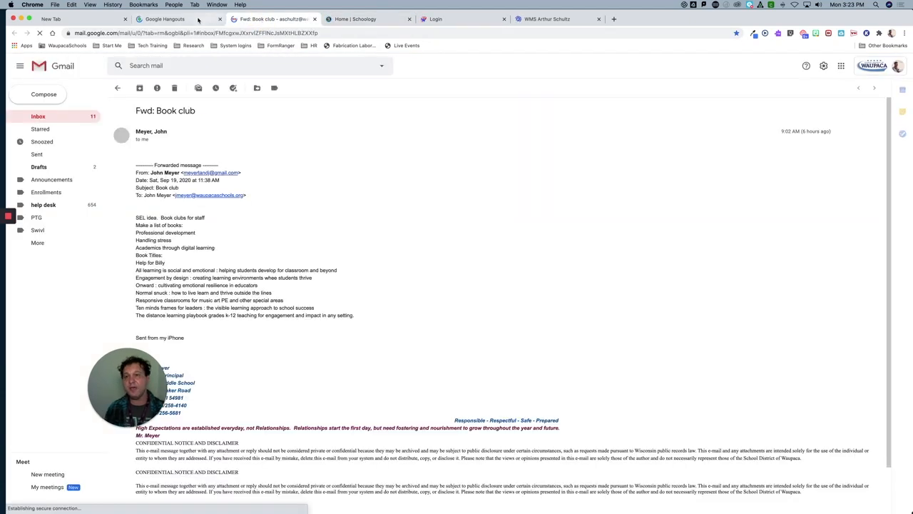
pyautogui.click(164, 20)
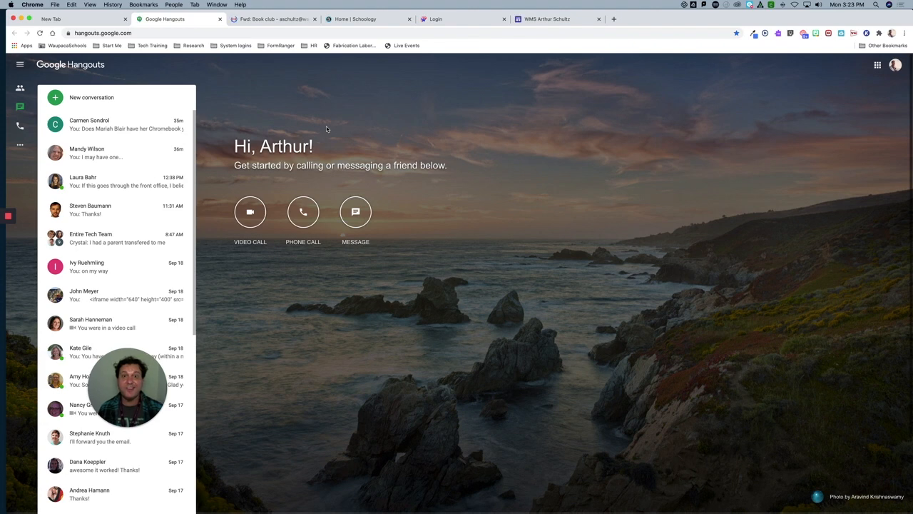
pyautogui.moveTo(436, 270)
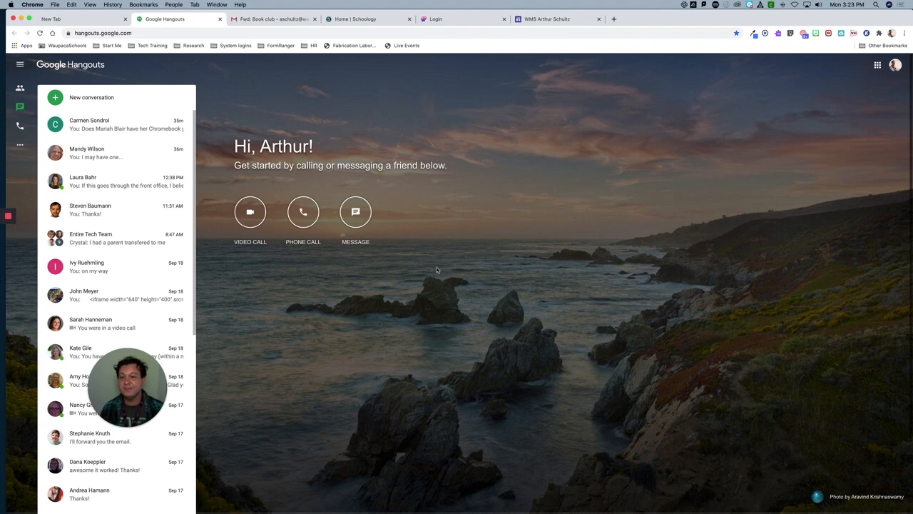